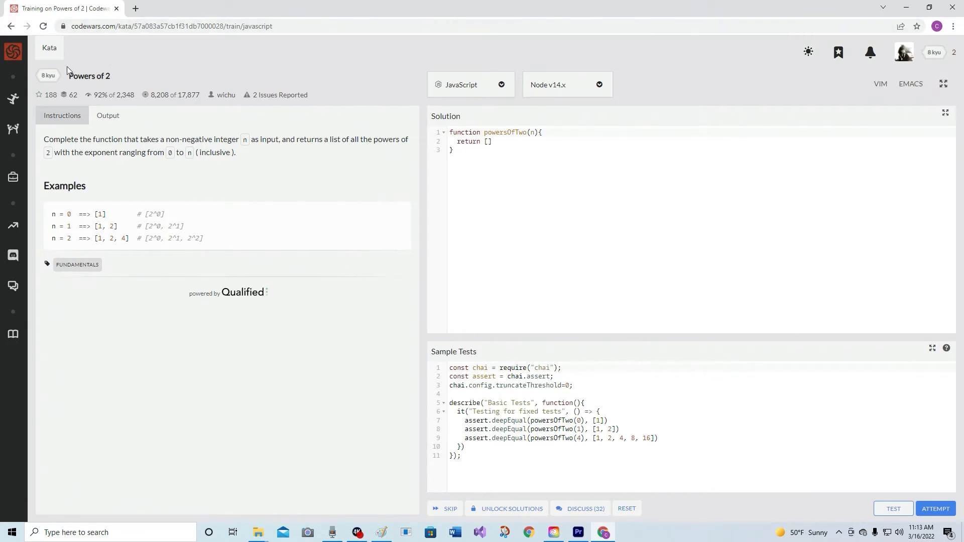
mouse_move(101, 75)
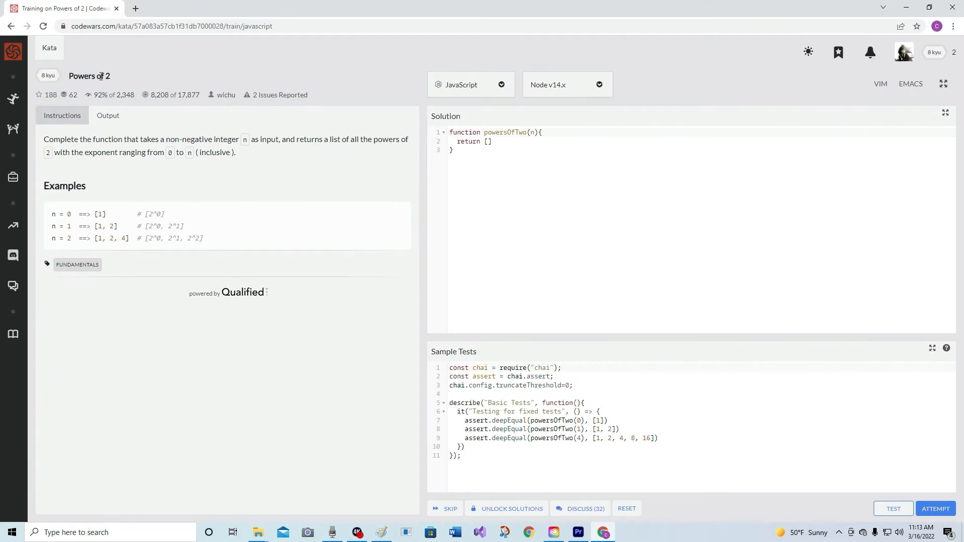
mouse_move(213, 99)
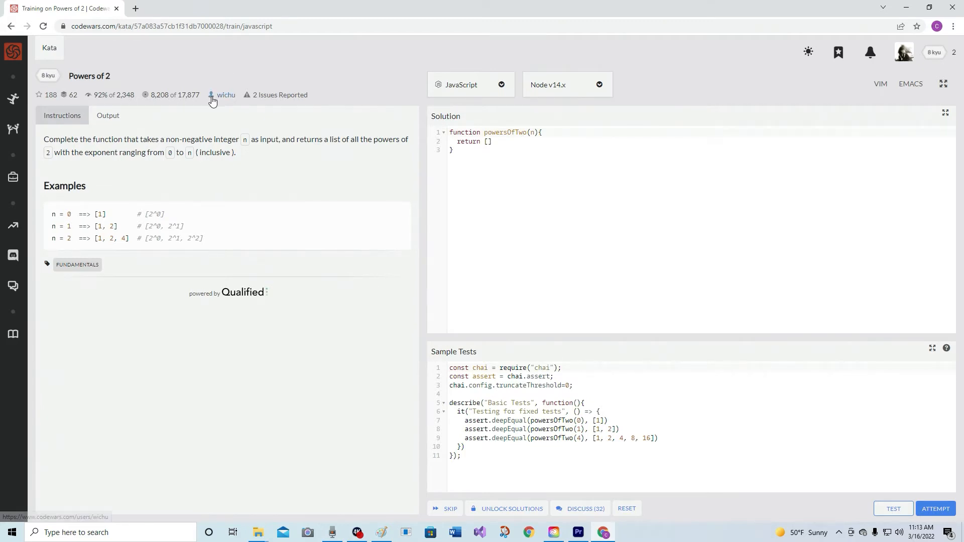
mouse_move(94, 101)
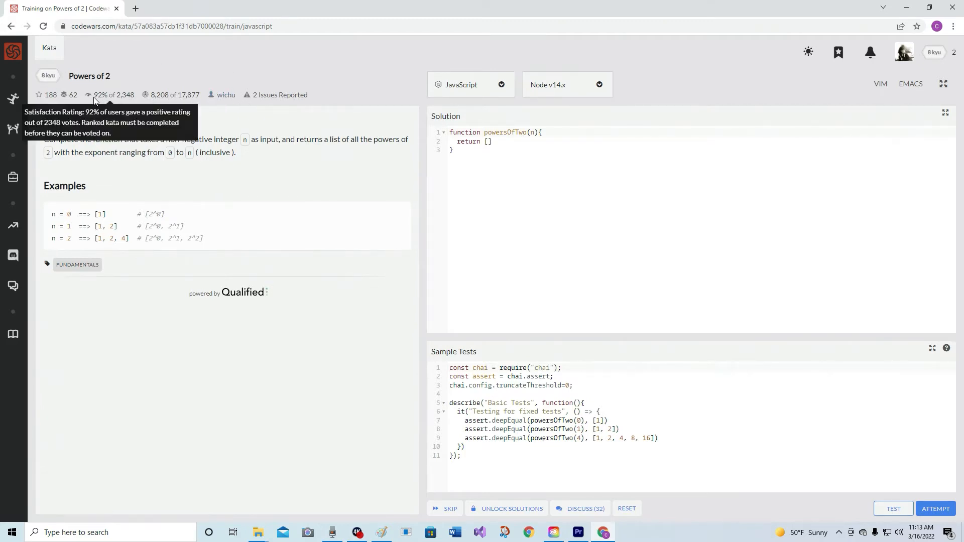
mouse_move(103, 95)
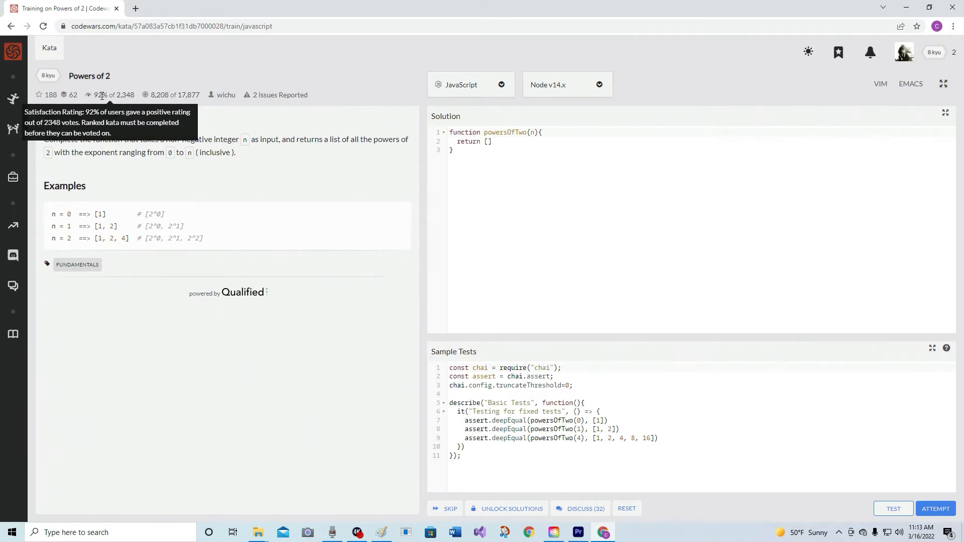
mouse_move(263, 45)
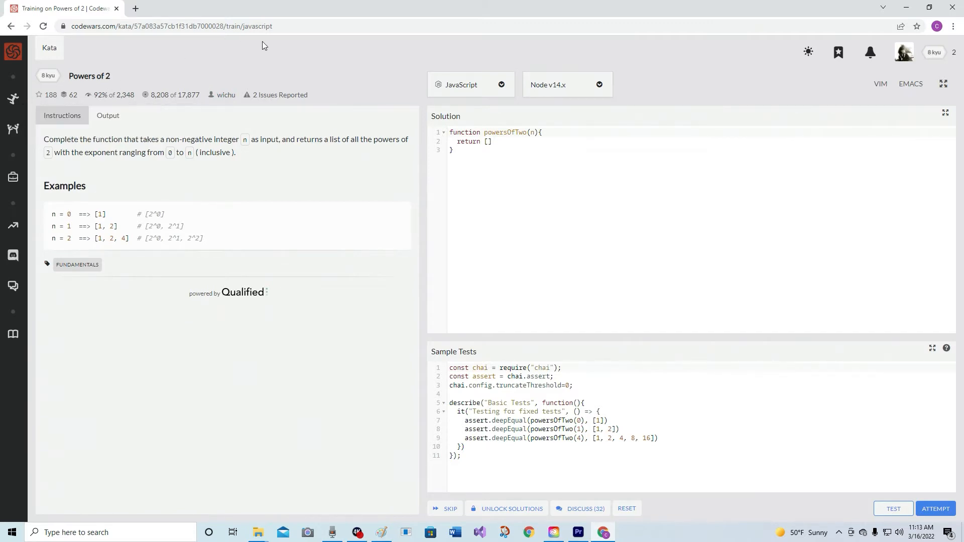
mouse_move(32, 171)
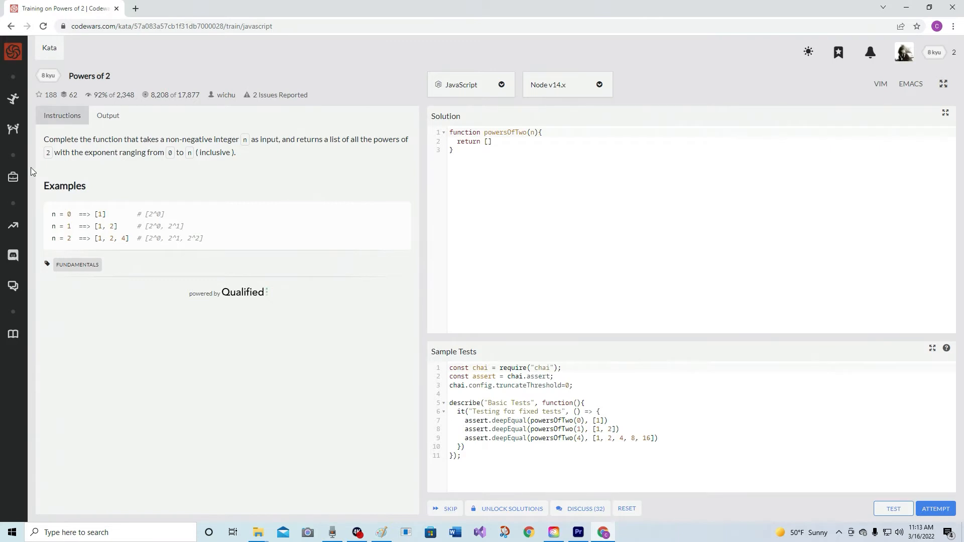
mouse_move(89, 138)
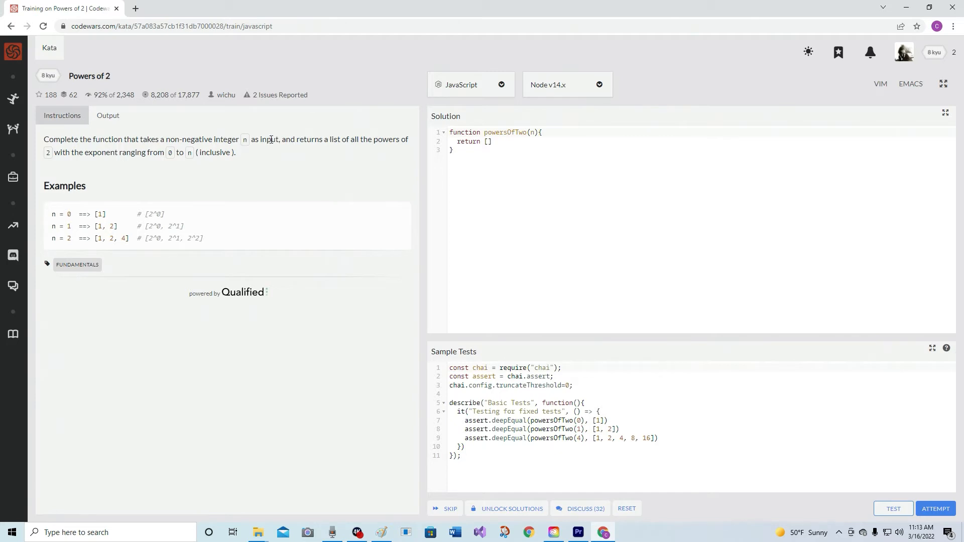
mouse_move(336, 139)
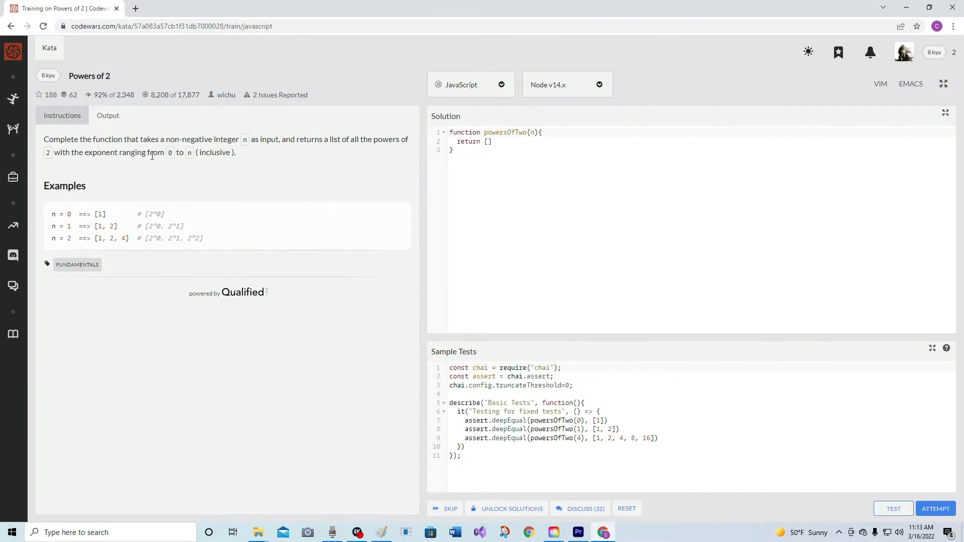
mouse_move(212, 153)
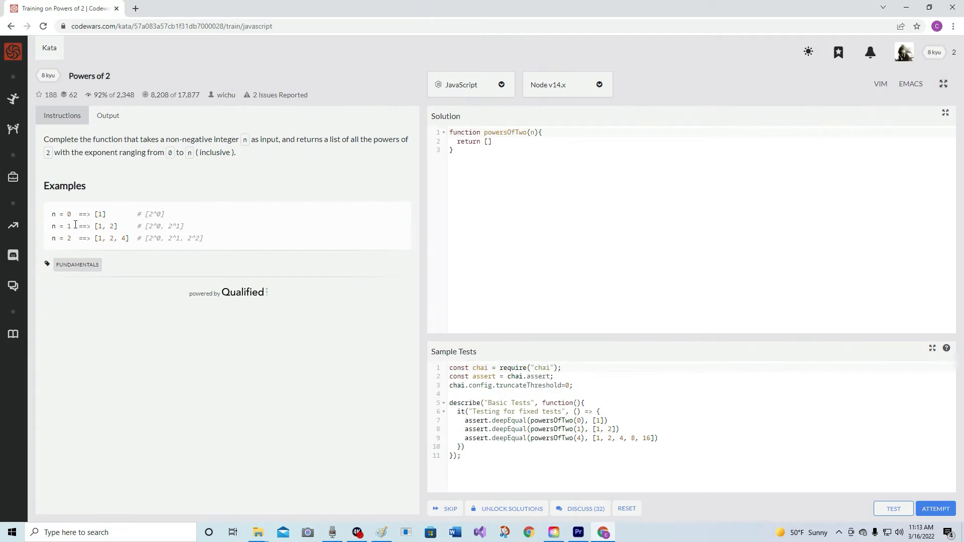
mouse_move(101, 227)
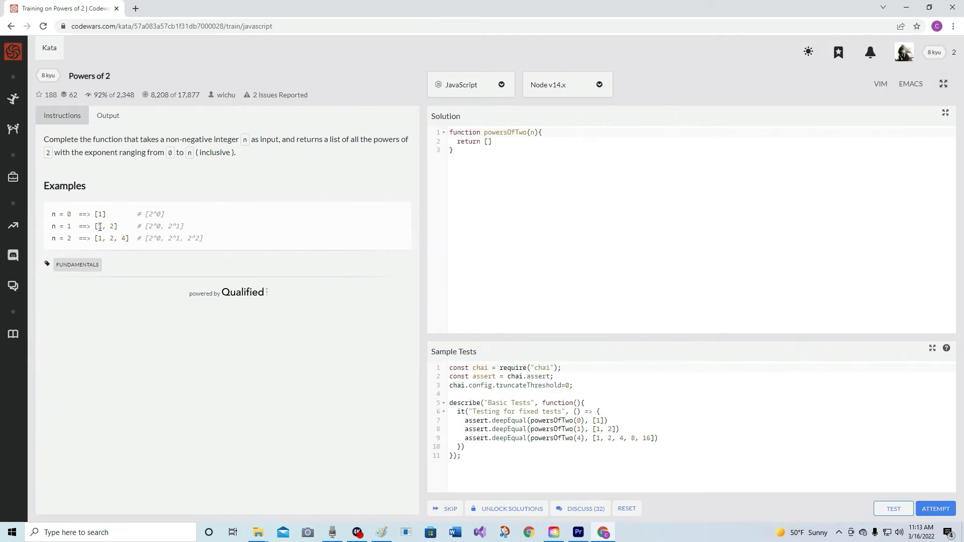
mouse_move(177, 224)
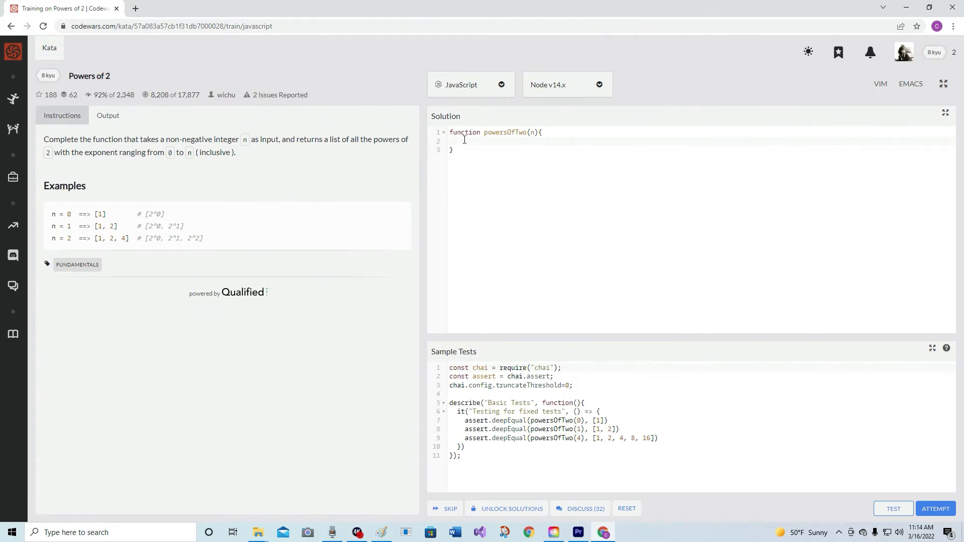
- Declare 'let cool = []' in powersOfTwo, renaming it from x, and start a for loop
type("let")
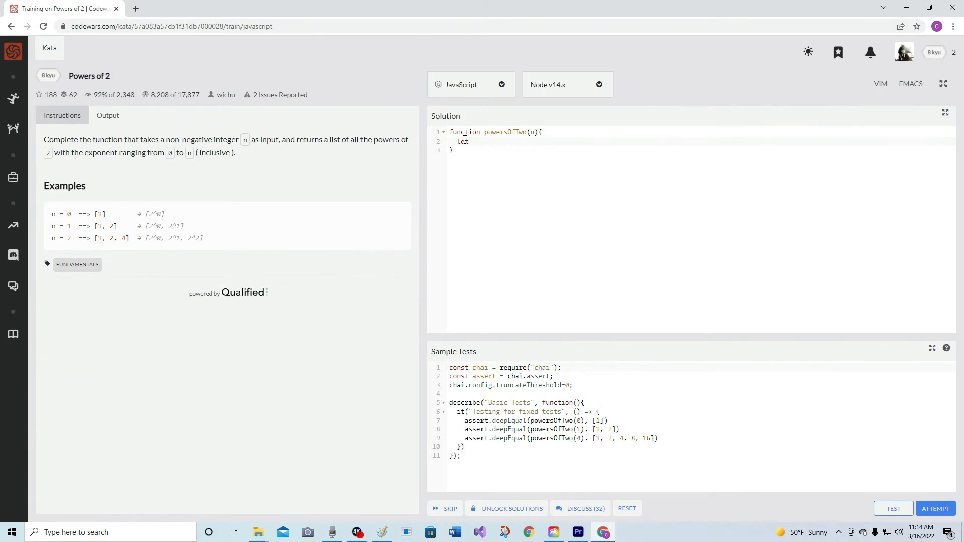
type("x =")
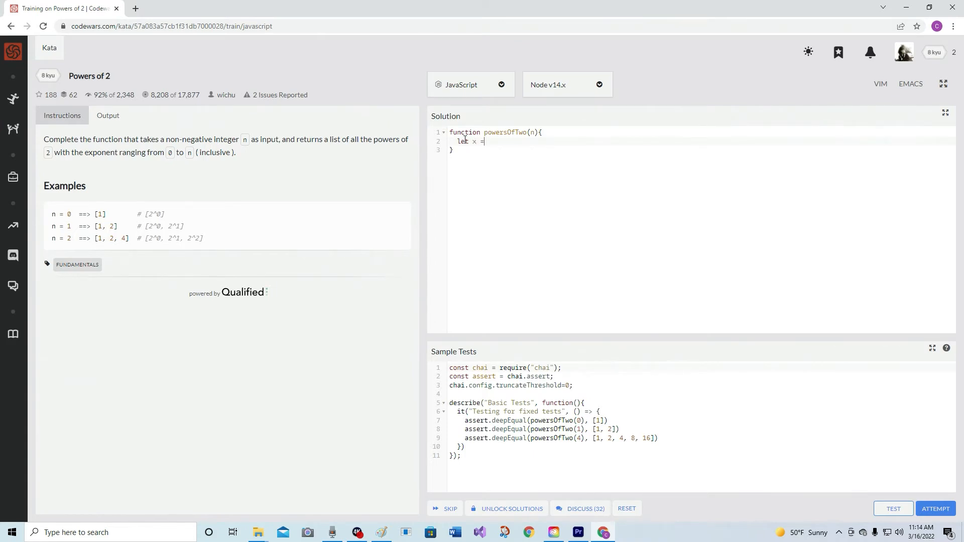
type("[]")
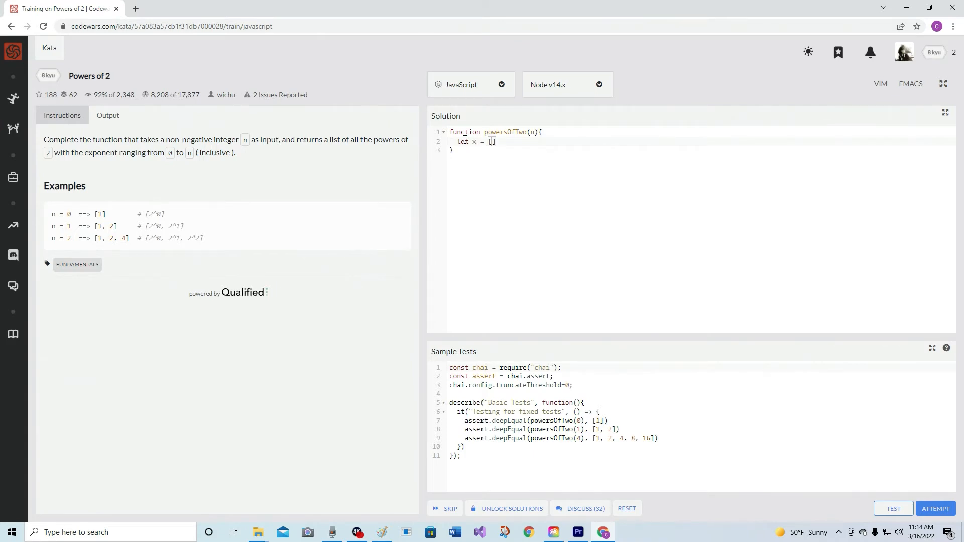
key("Backspace")
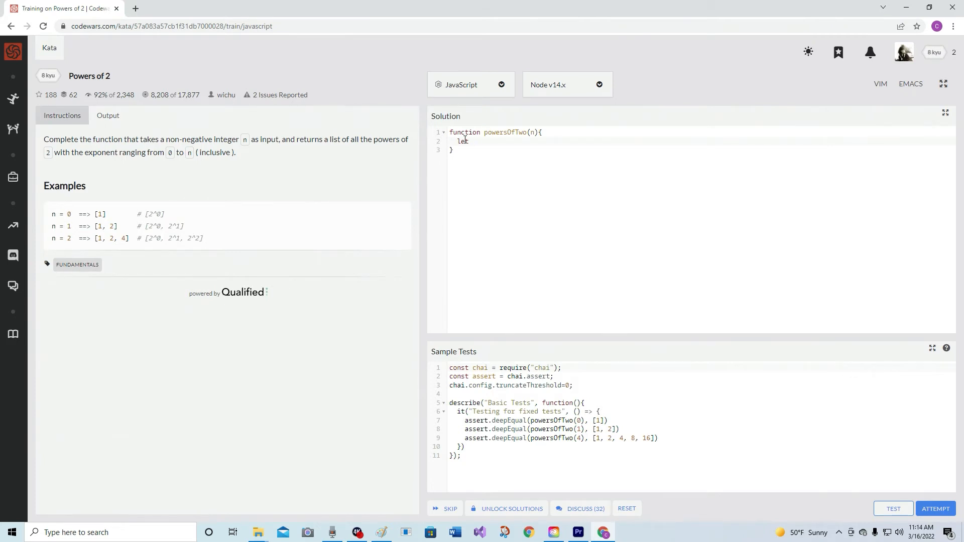
type("cool =")
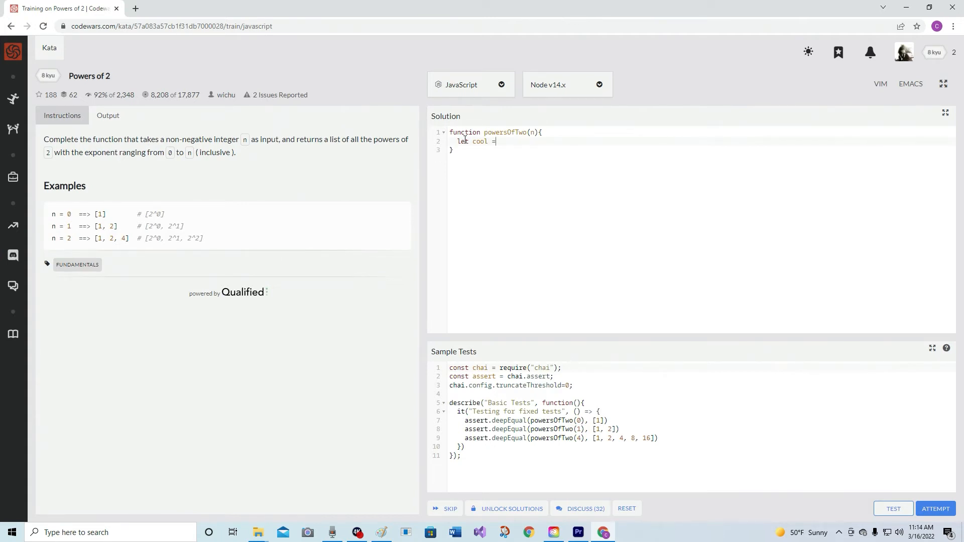
type("[]")
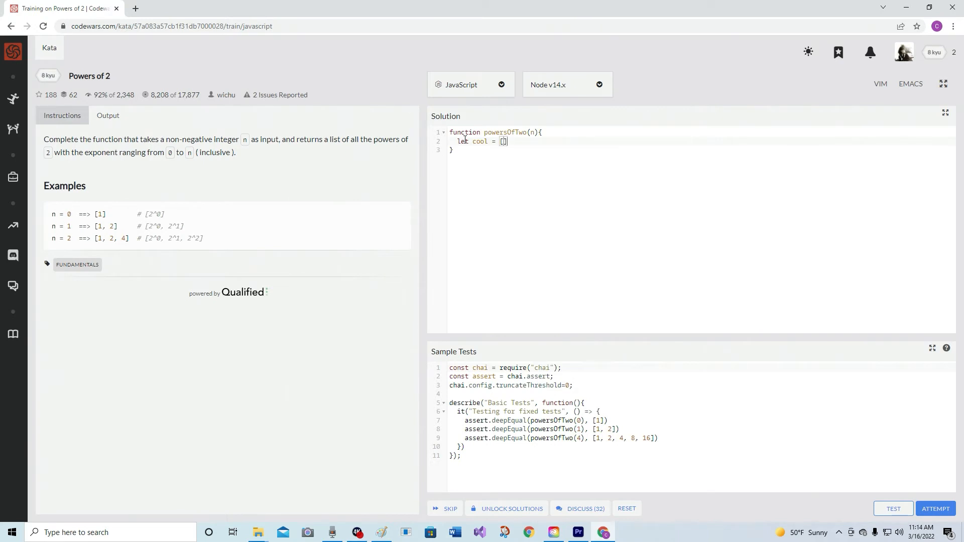
key("Enter")
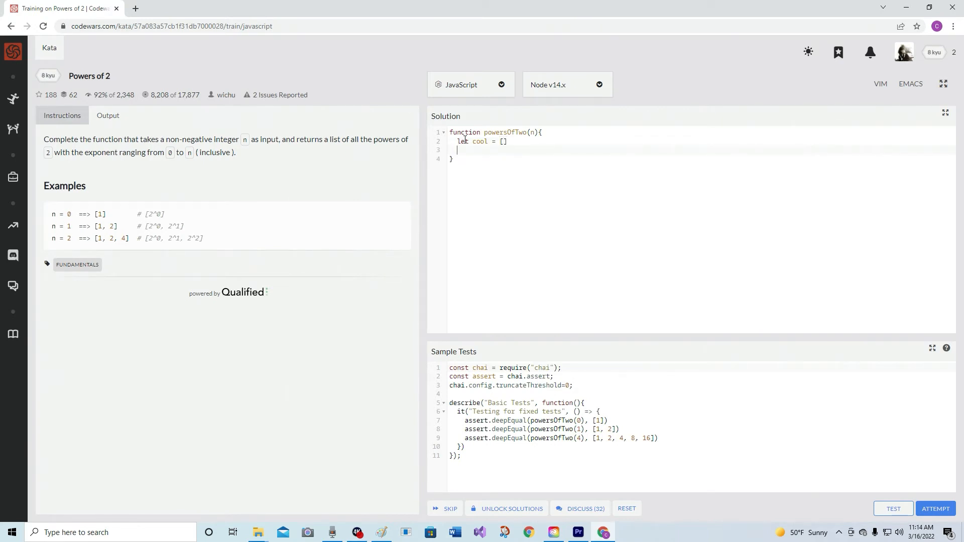
type("for (let i = 0; i <")
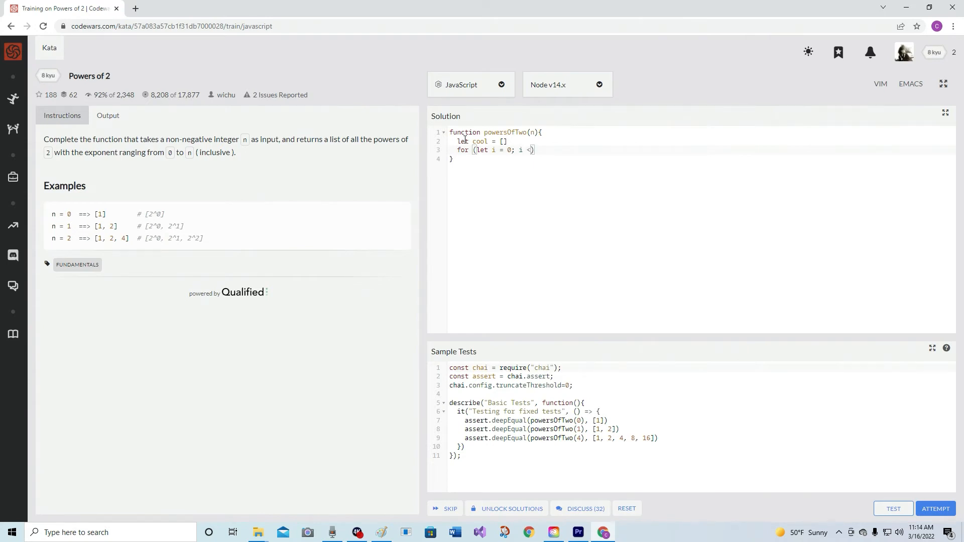
- Finish the for loop header so i runs up to n, and open its body
type("=")
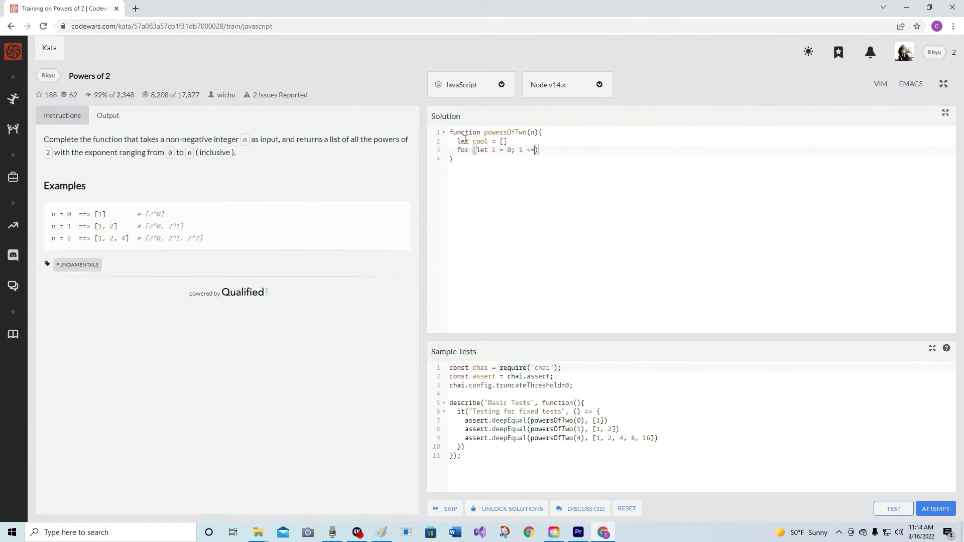
type("n")
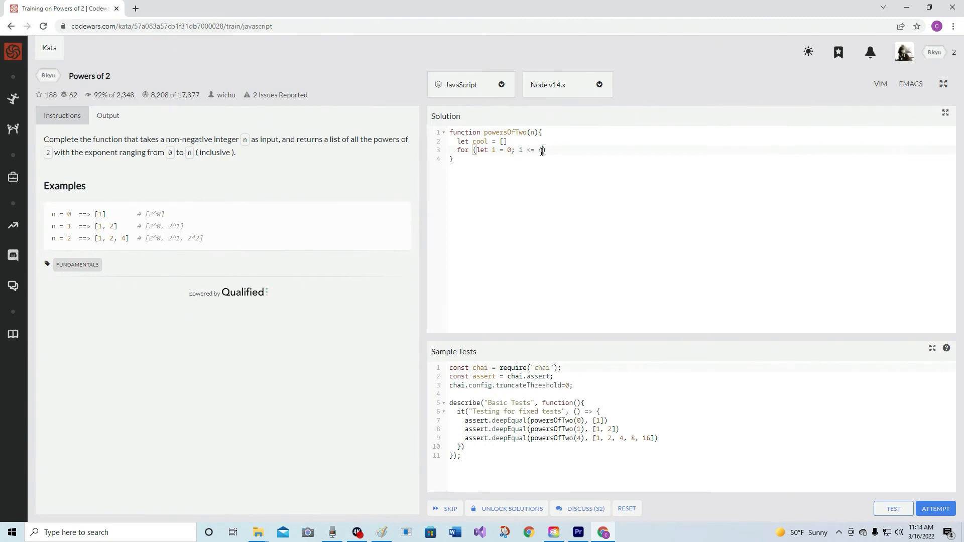
type(";)")
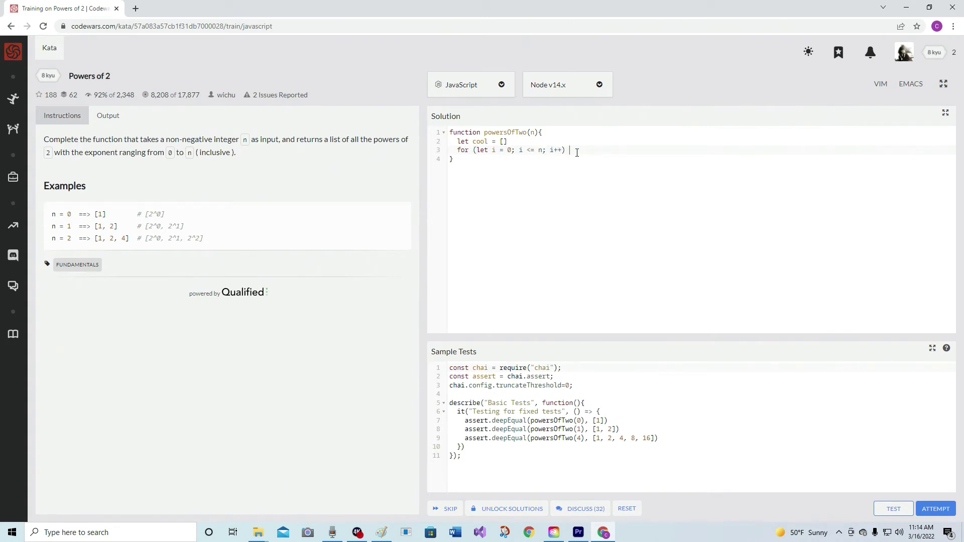
type("{")
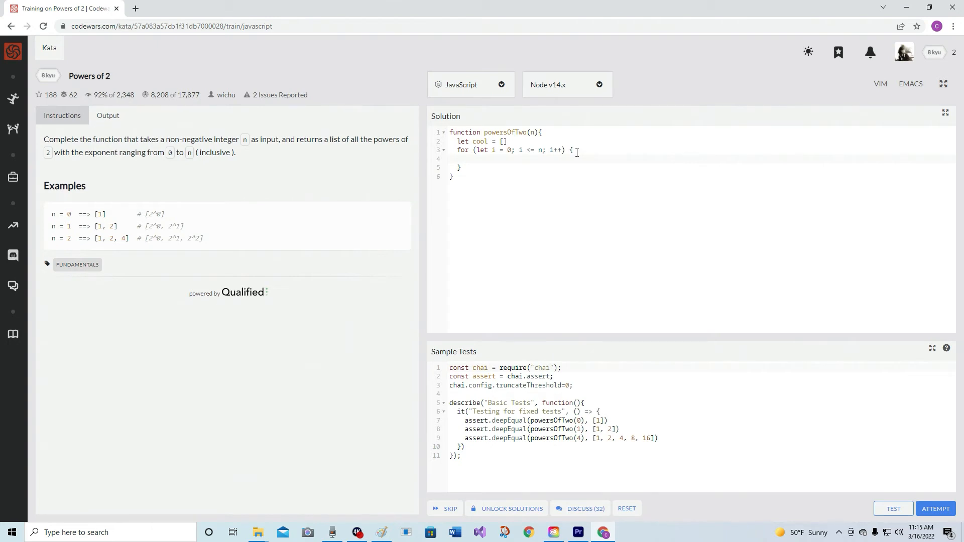
- Write cool.push(Math.pow(2, i)) inside the loop body
type("cool.")
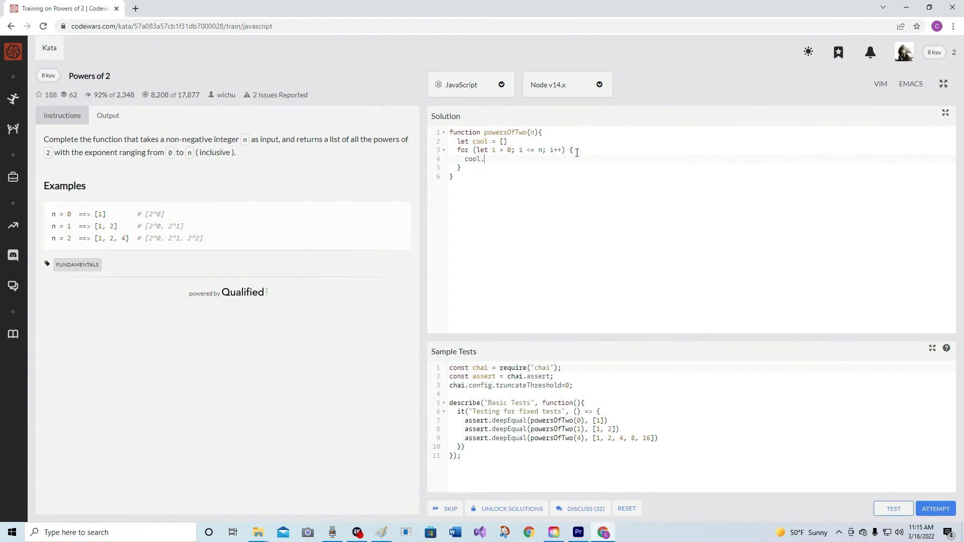
type("push")
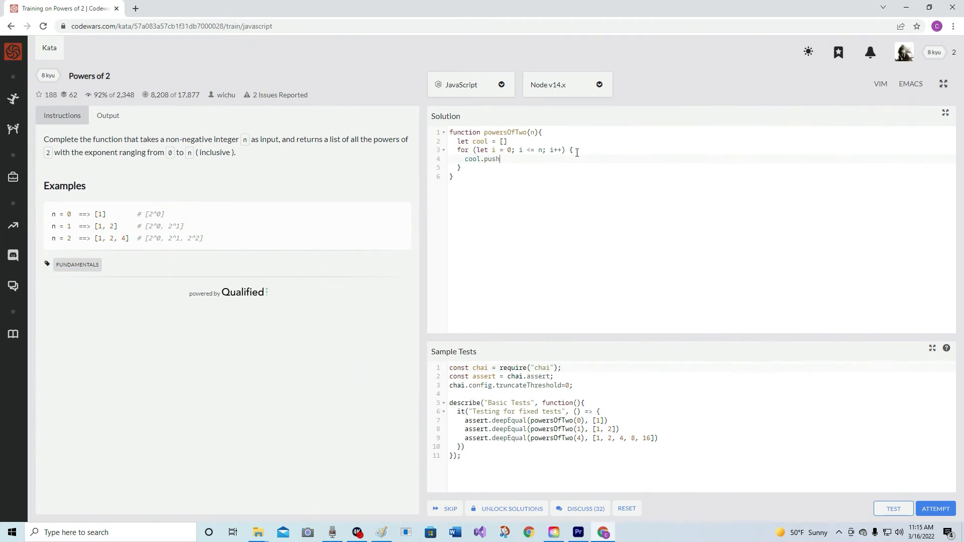
type("()")
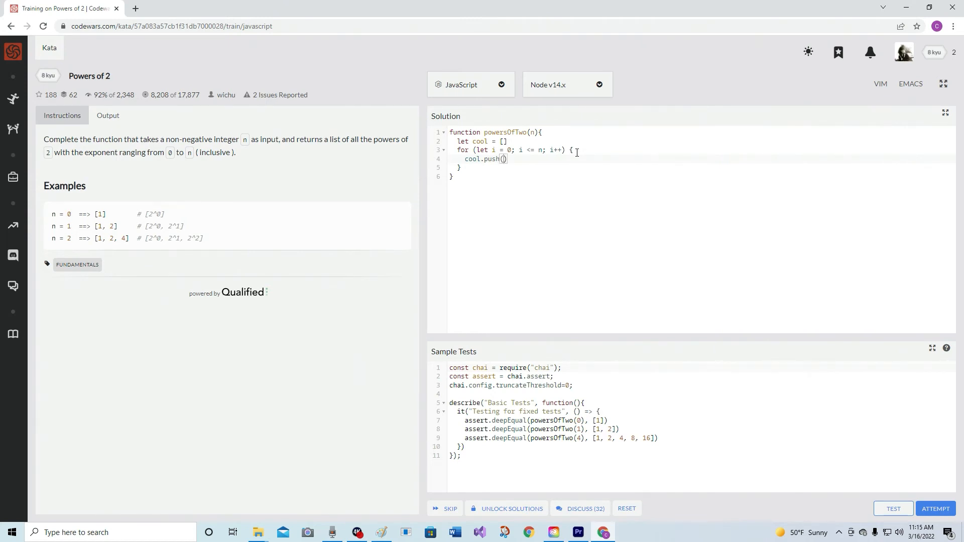
type("Math.pow(")
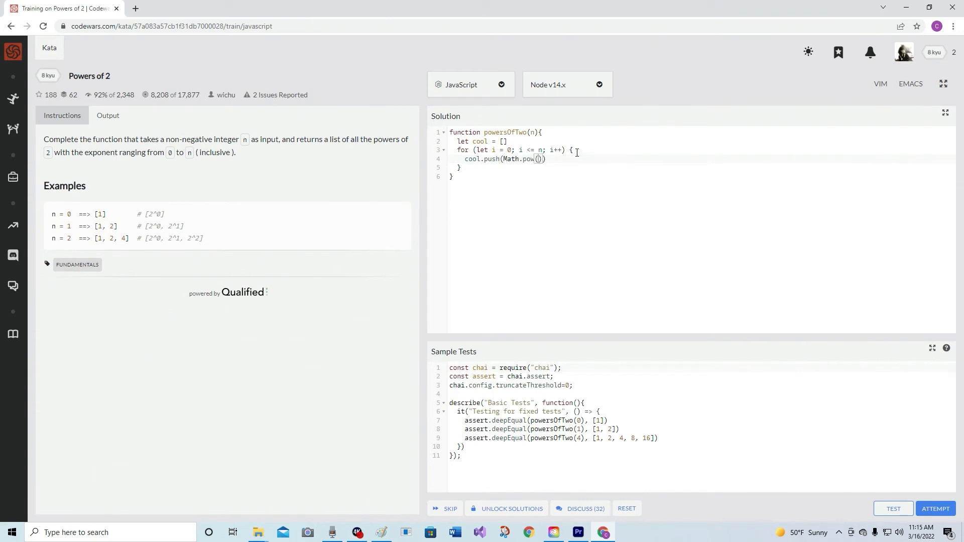
type("2")
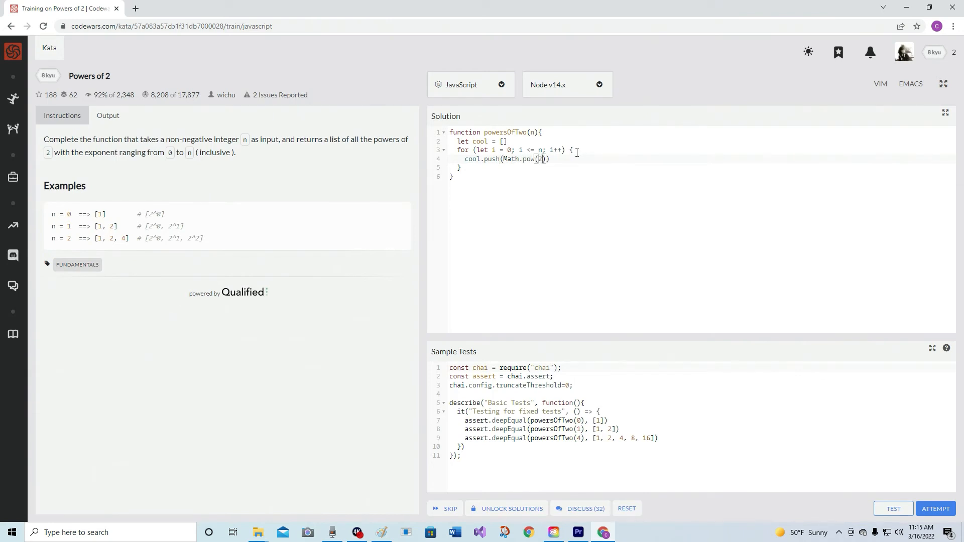
type(",")
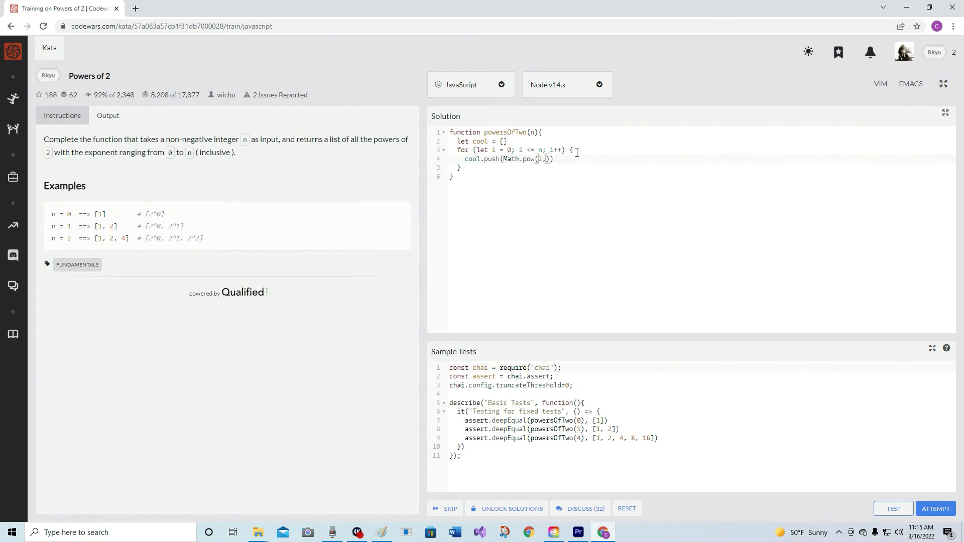
type("\" \"")
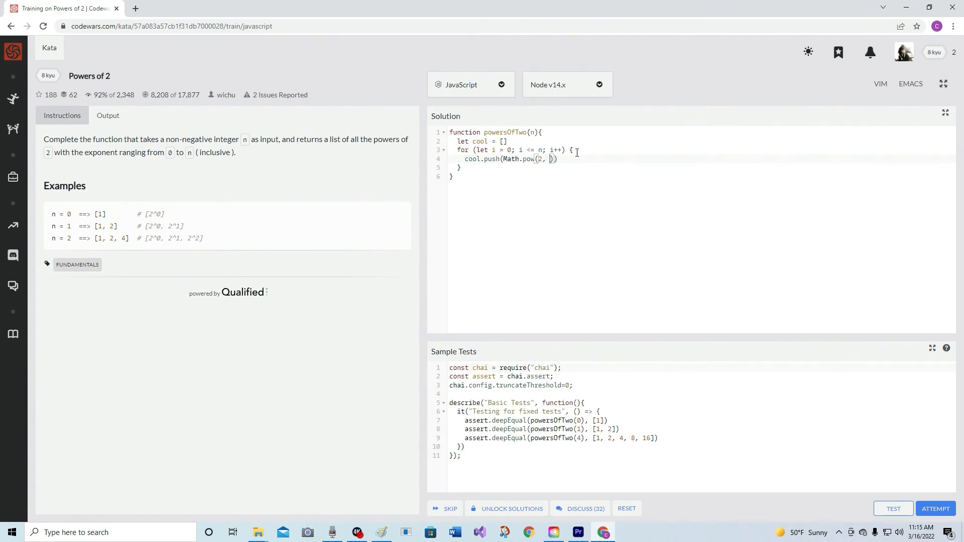
type("i")
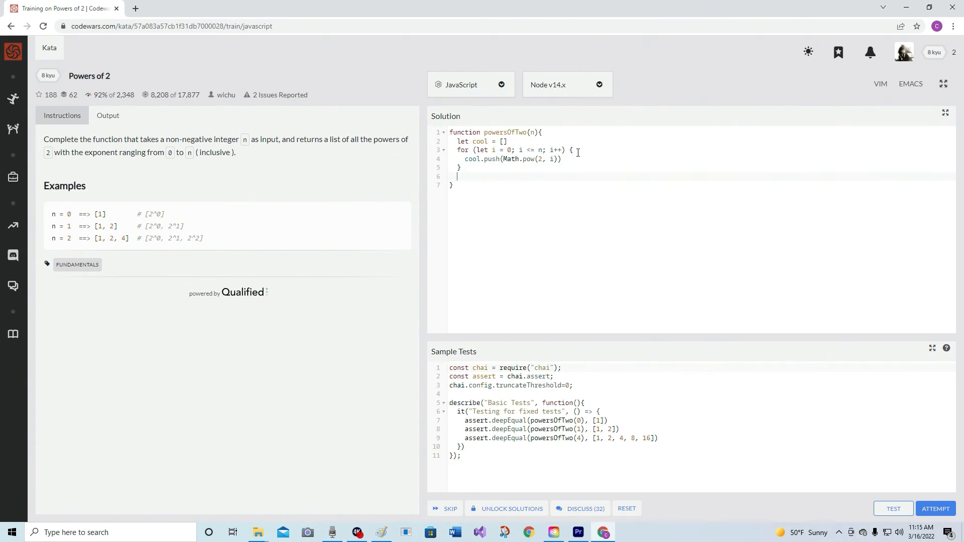
- Add 'return cool' after the loop
type("re")
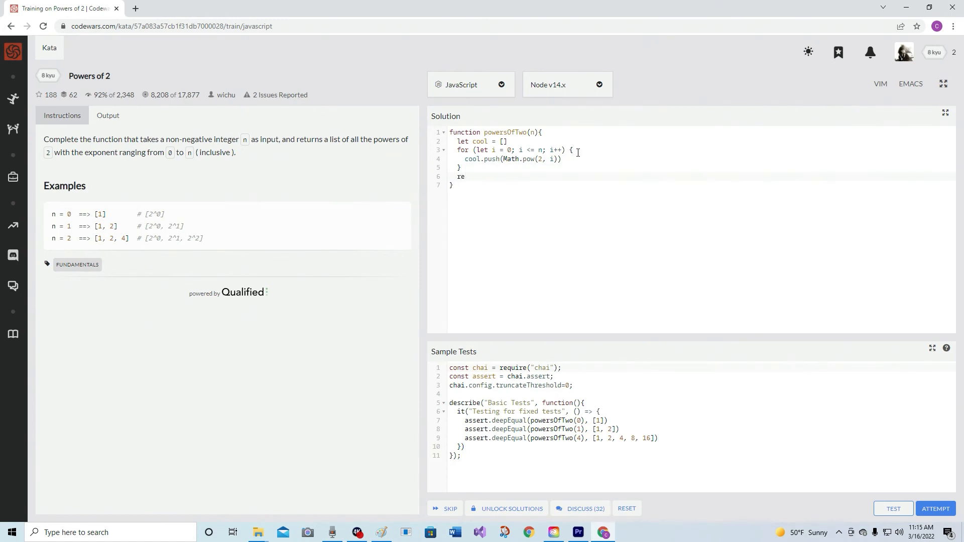
type("turn cool")
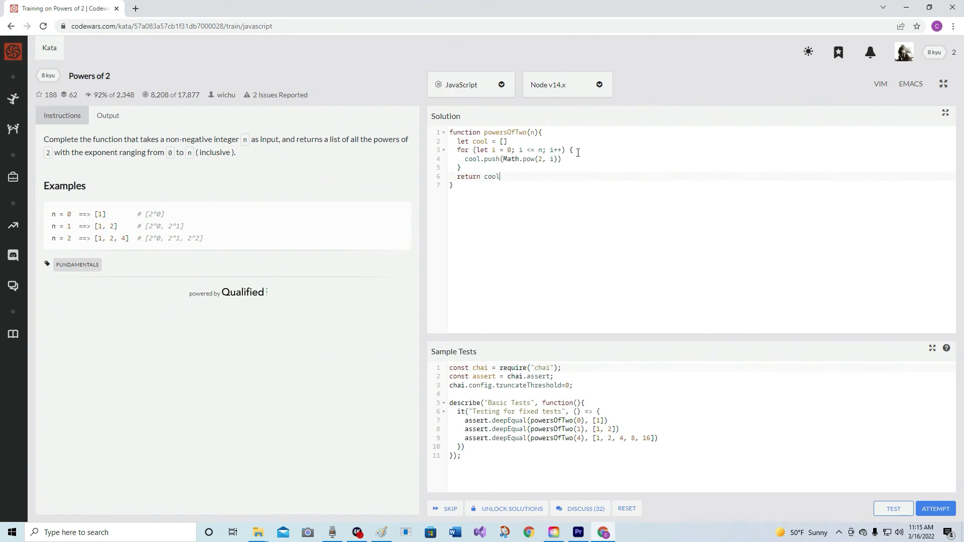
mouse_move(905, 514)
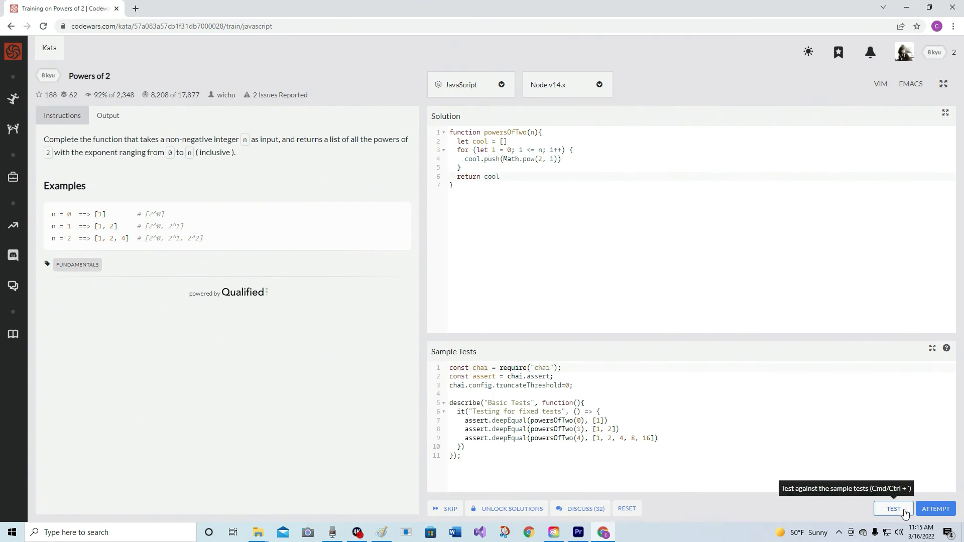
- Run the sample tests and full attempt for powersOfTwo, then submit the passing solution
left_click(894, 509)
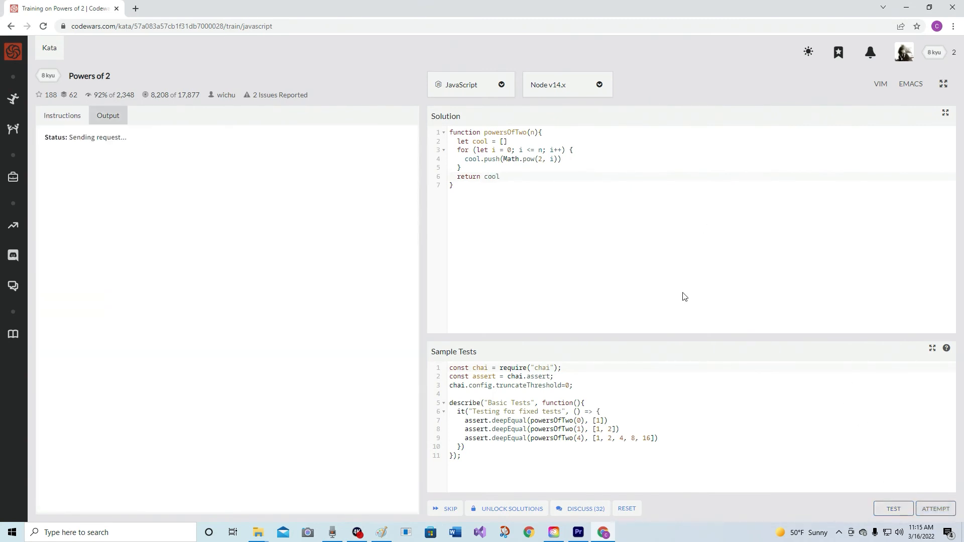
left_click(893, 509)
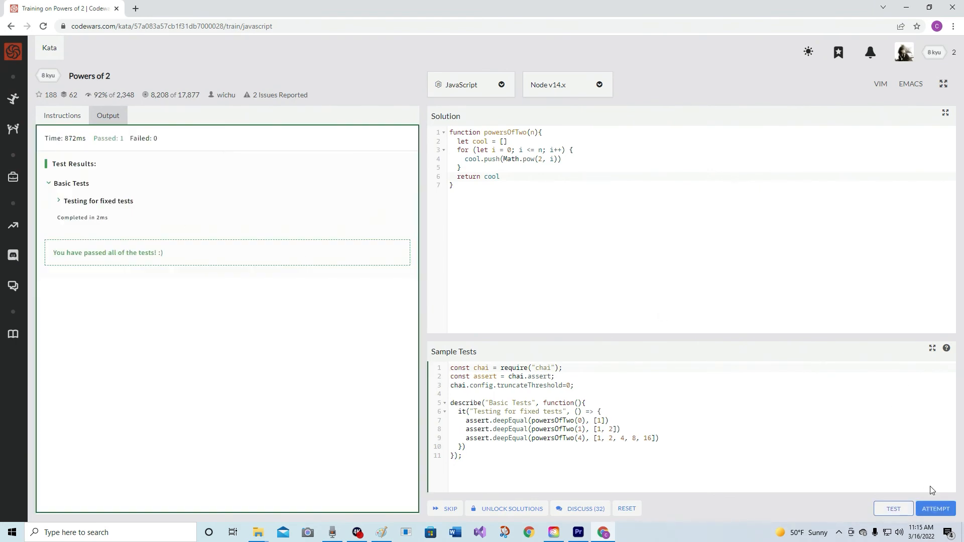
mouse_move(939, 511)
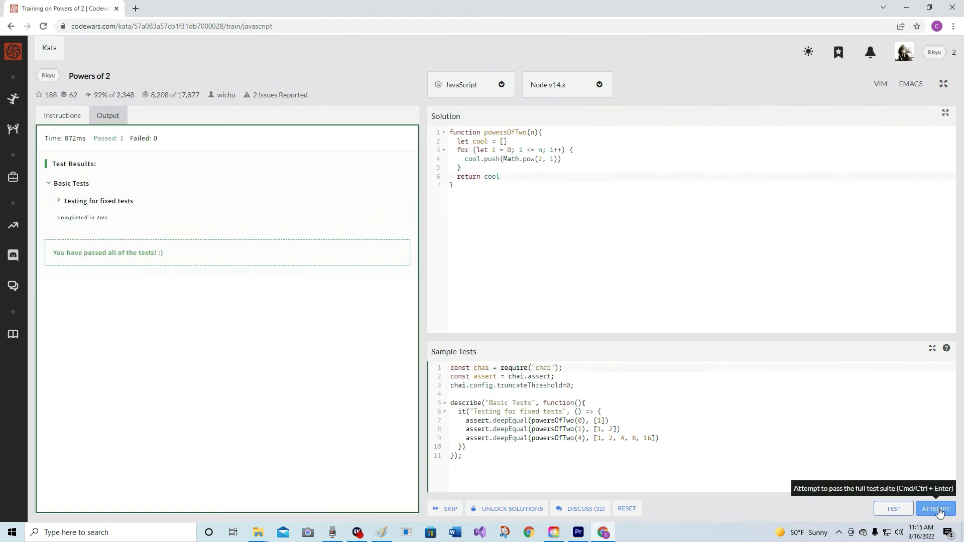
left_click(935, 509)
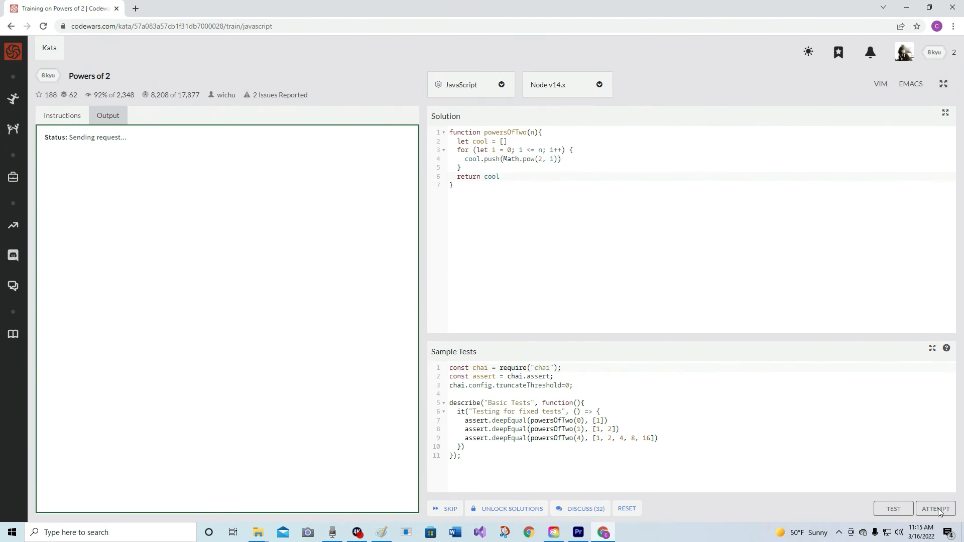
left_click(936, 508)
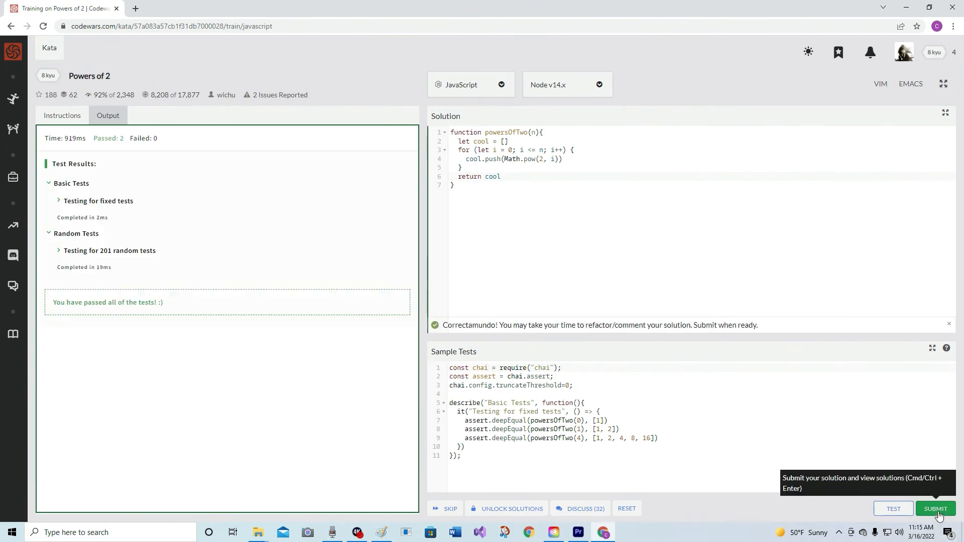
left_click(936, 509)
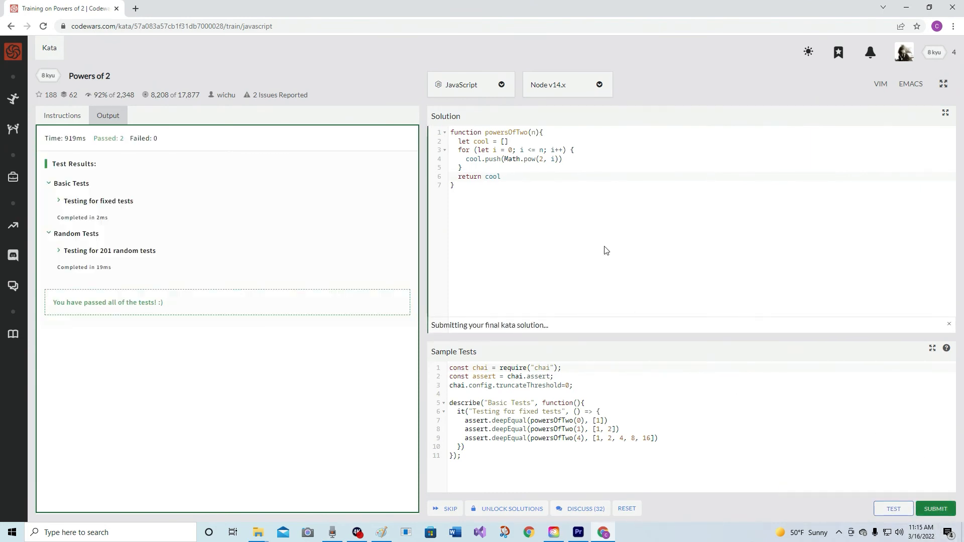
left_click(935, 509)
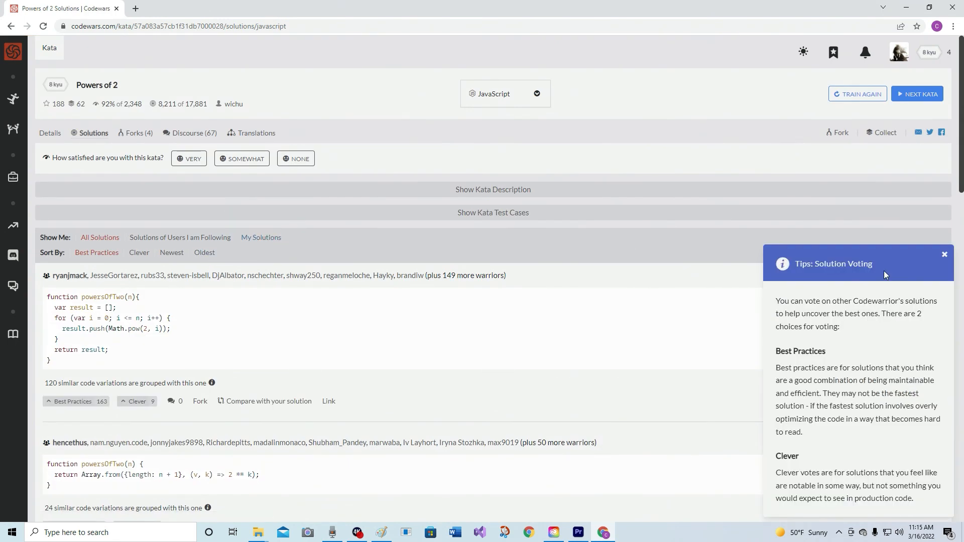
mouse_move(810, 407)
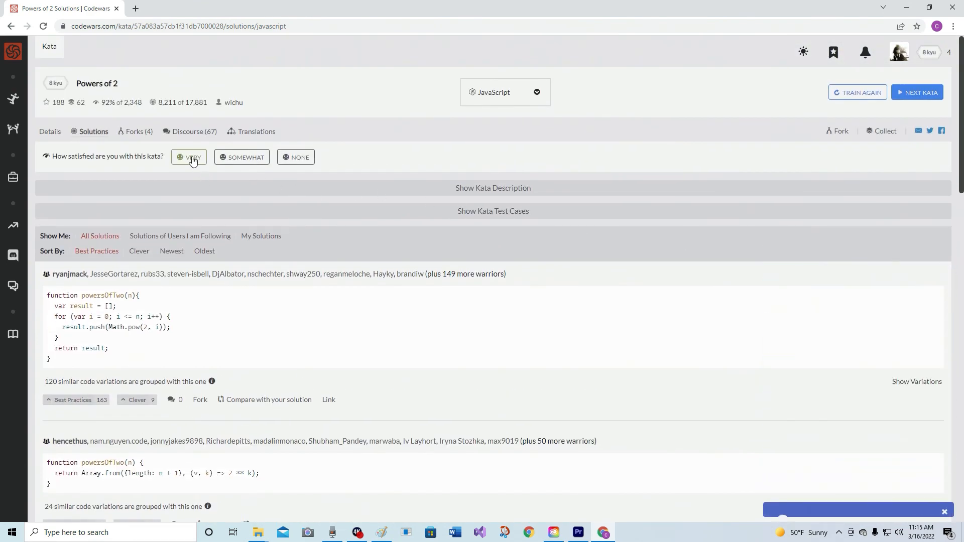
- Rate the Powers of 2 kata as VERY satisfying
left_click(189, 157)
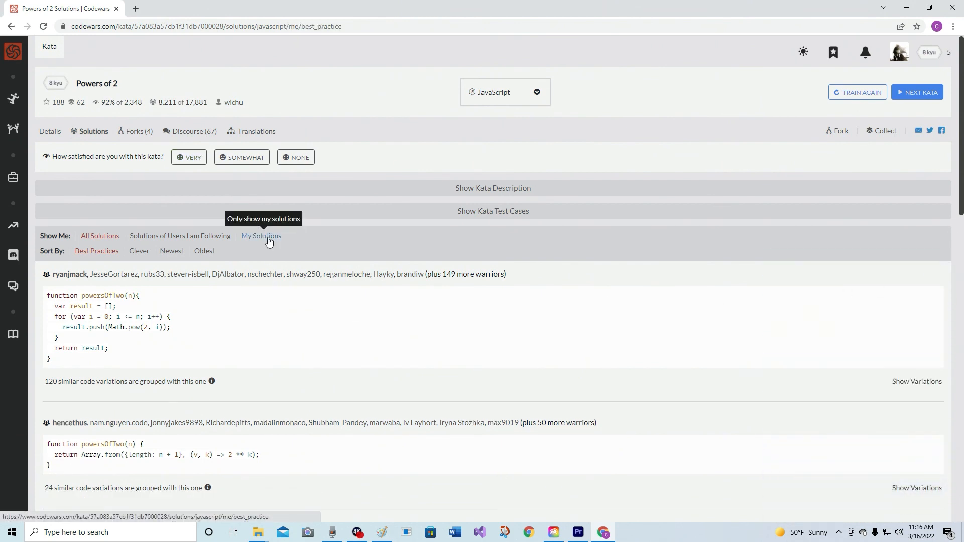
- Filter to My Solutions and vote the powersOfTwo solution as Best Practices
left_click(261, 237)
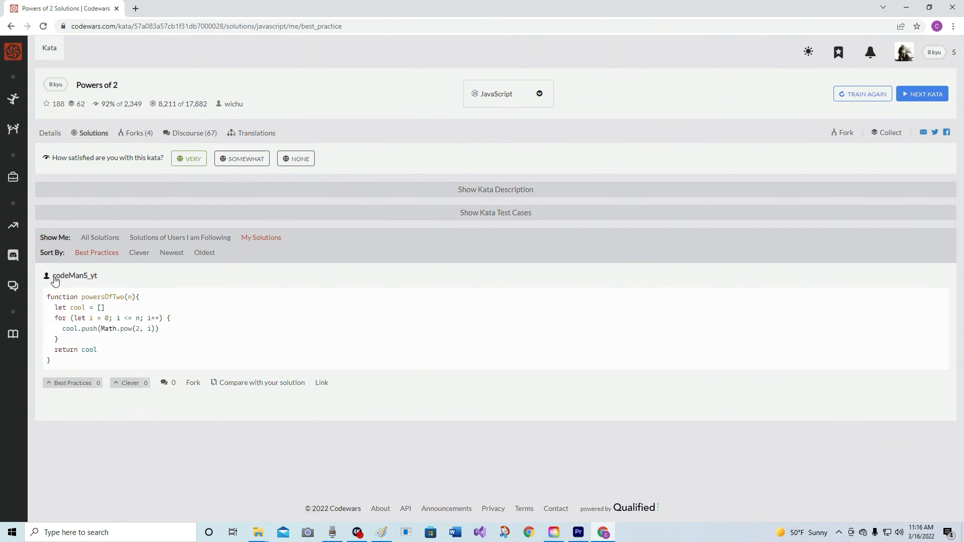
mouse_move(193, 307)
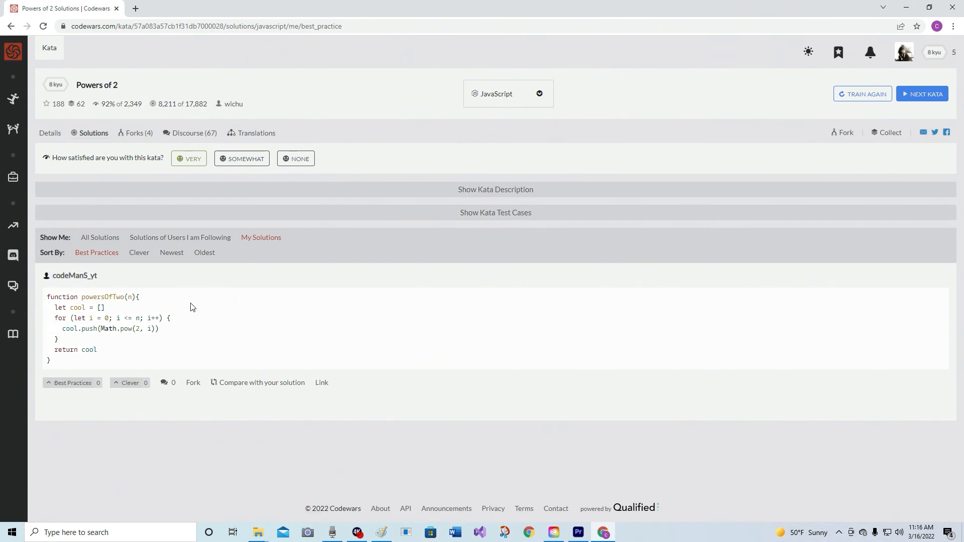
left_click(73, 382)
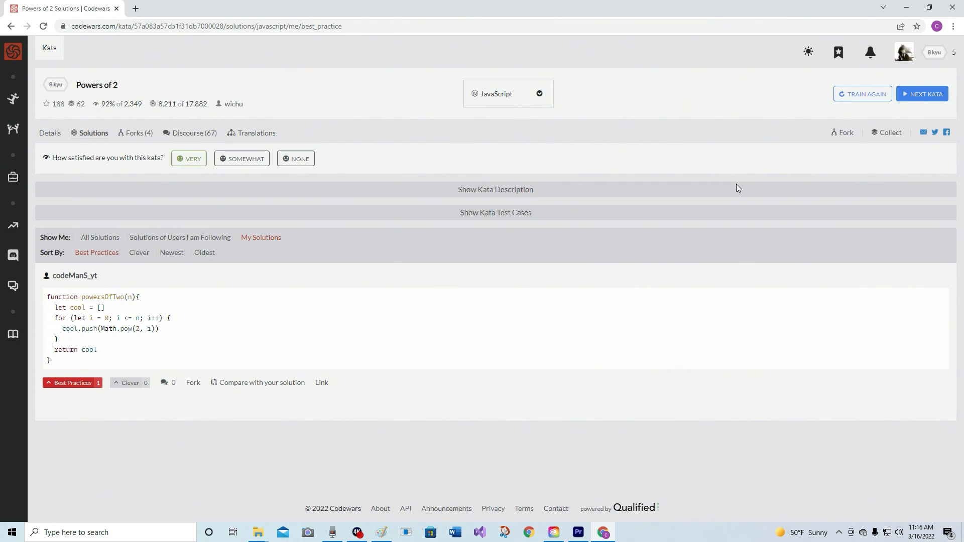
mouse_move(741, 187)
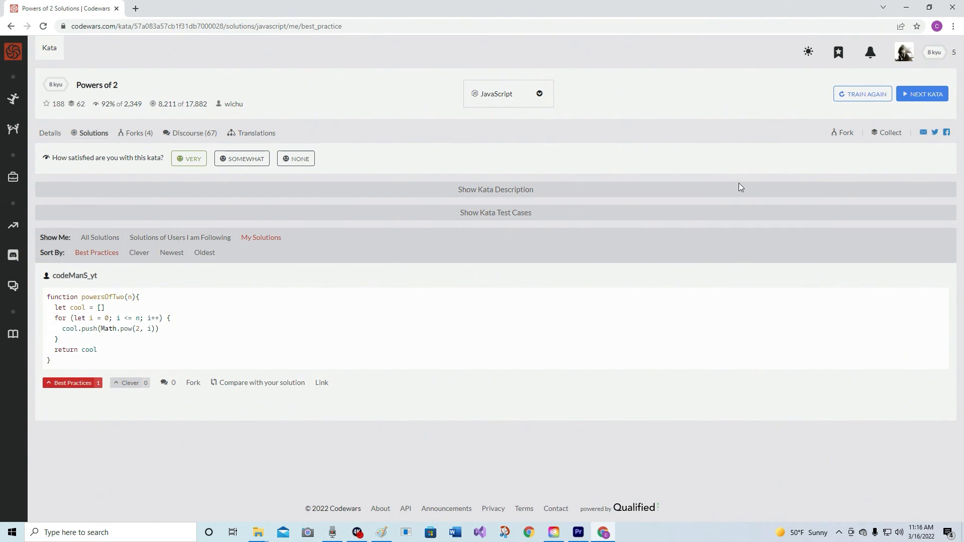